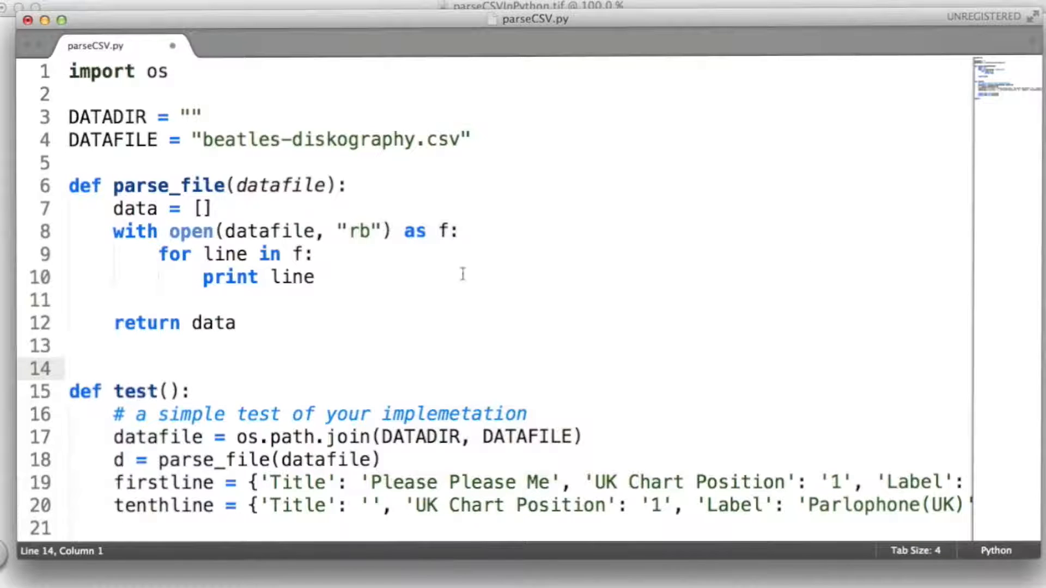
pyautogui.moveTo(600, 287)
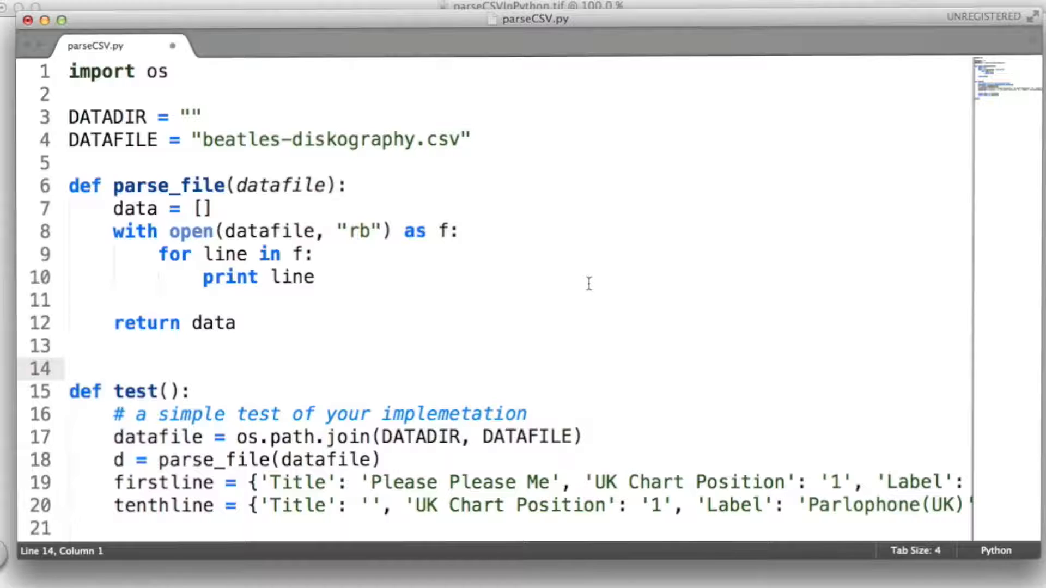
pyautogui.moveTo(69, 185); pyautogui.dragTo(235, 323)
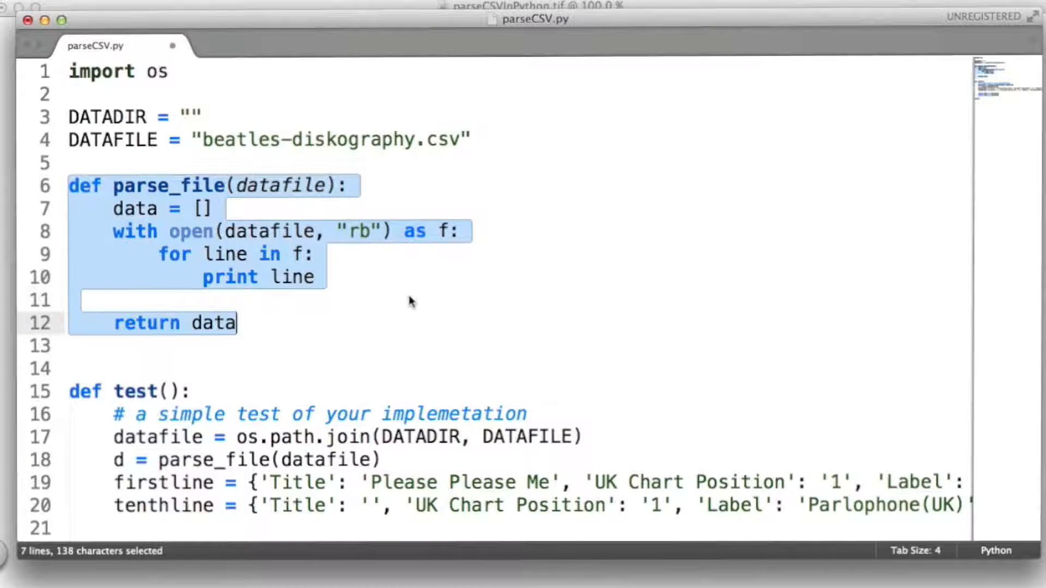
pyautogui.moveTo(412, 279)
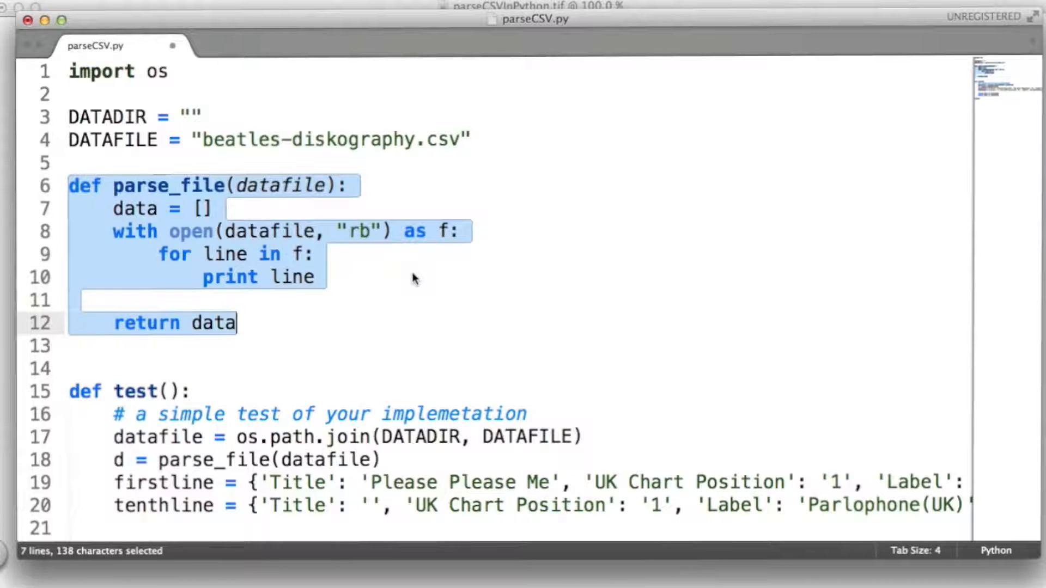
pyautogui.click(360, 276)
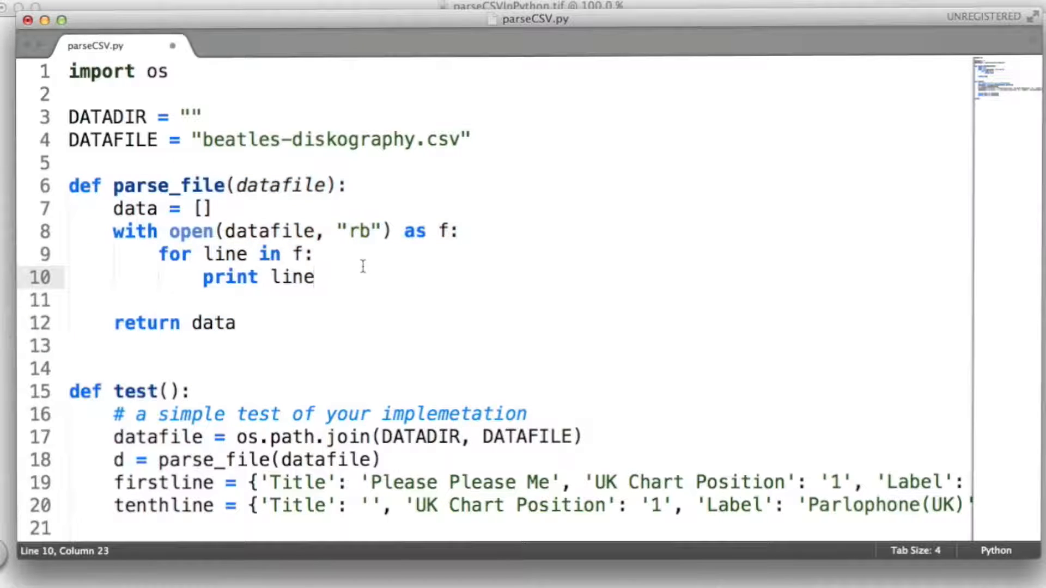
pyautogui.moveTo(391, 274)
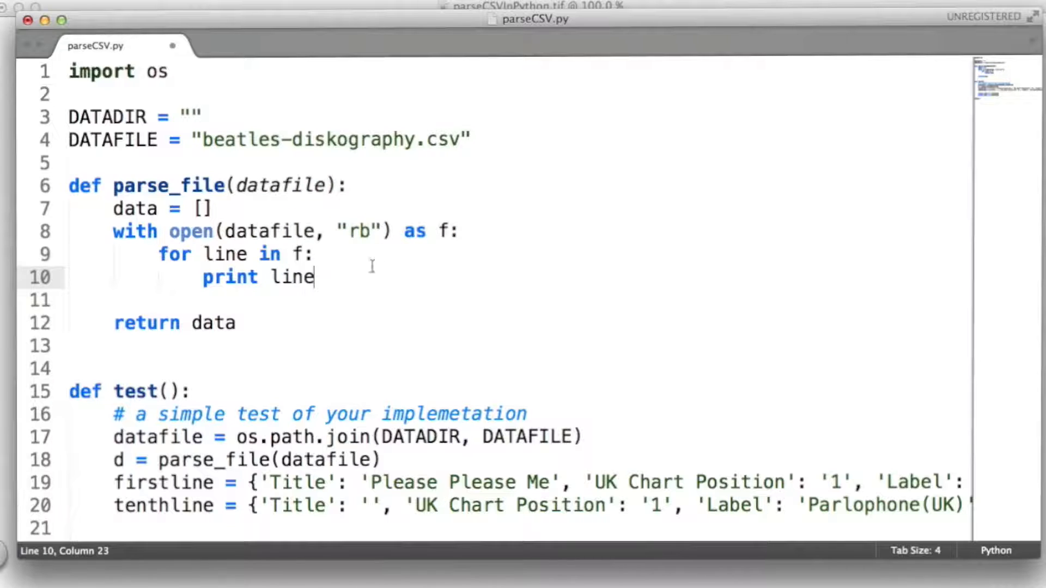
pyautogui.moveTo(399, 282)
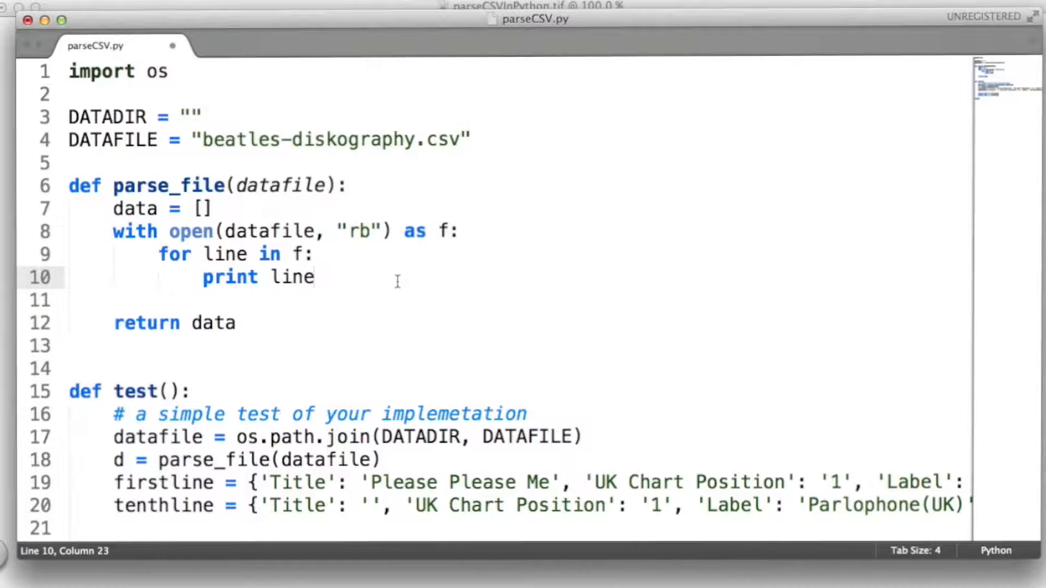
pyautogui.click(114, 346)
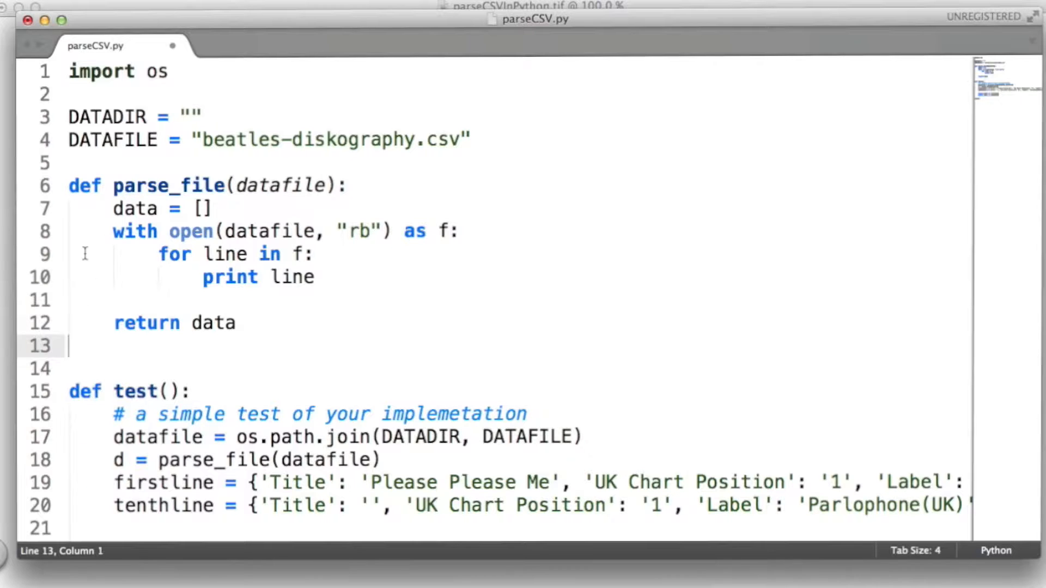
pyautogui.moveTo(112, 231); pyautogui.dragTo(237, 323)
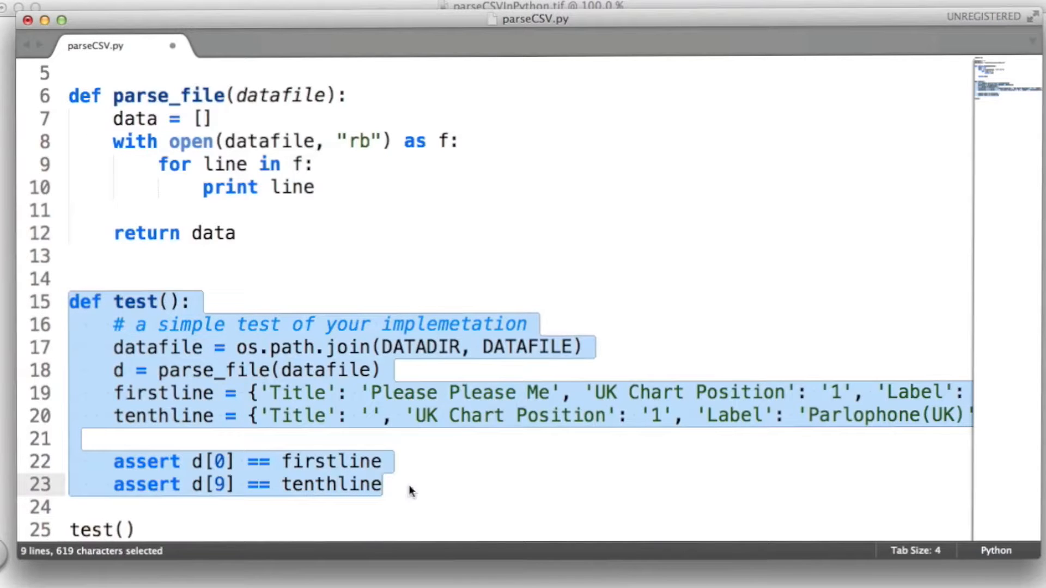
pyautogui.click(383, 461)
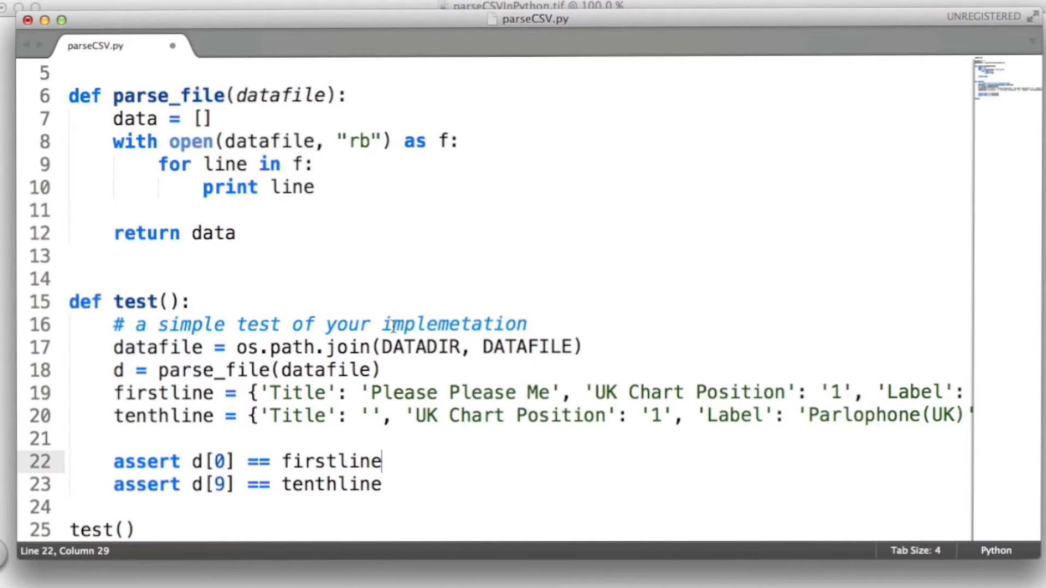
pyautogui.moveTo(230, 423)
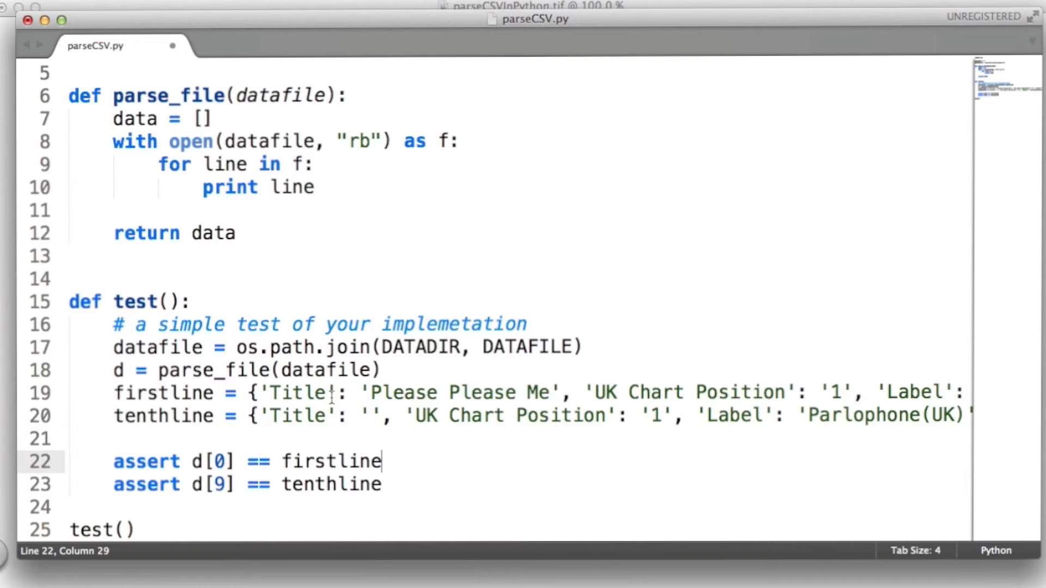
pyautogui.moveTo(447, 425)
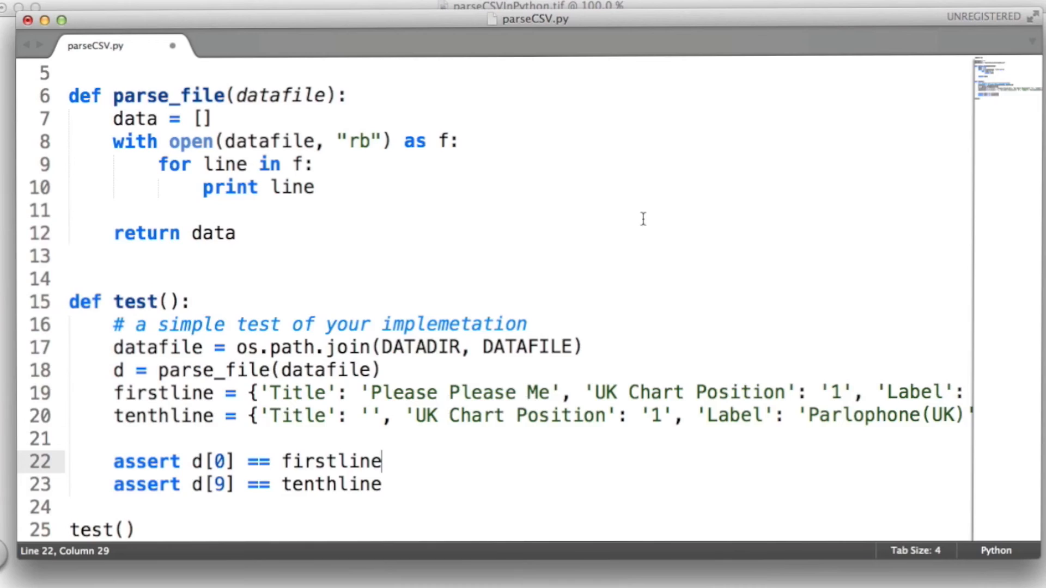
pyautogui.scroll(3)
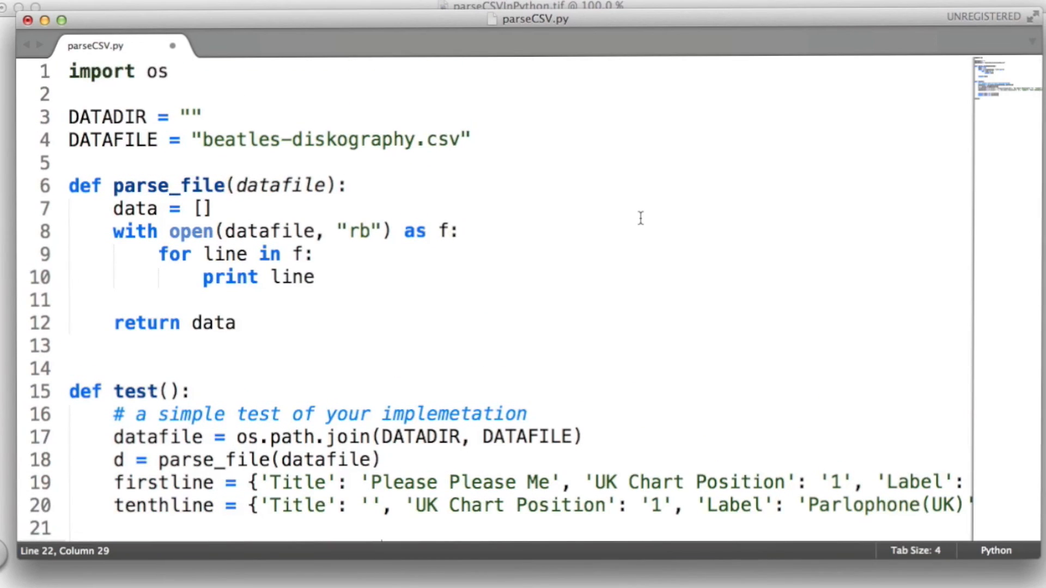